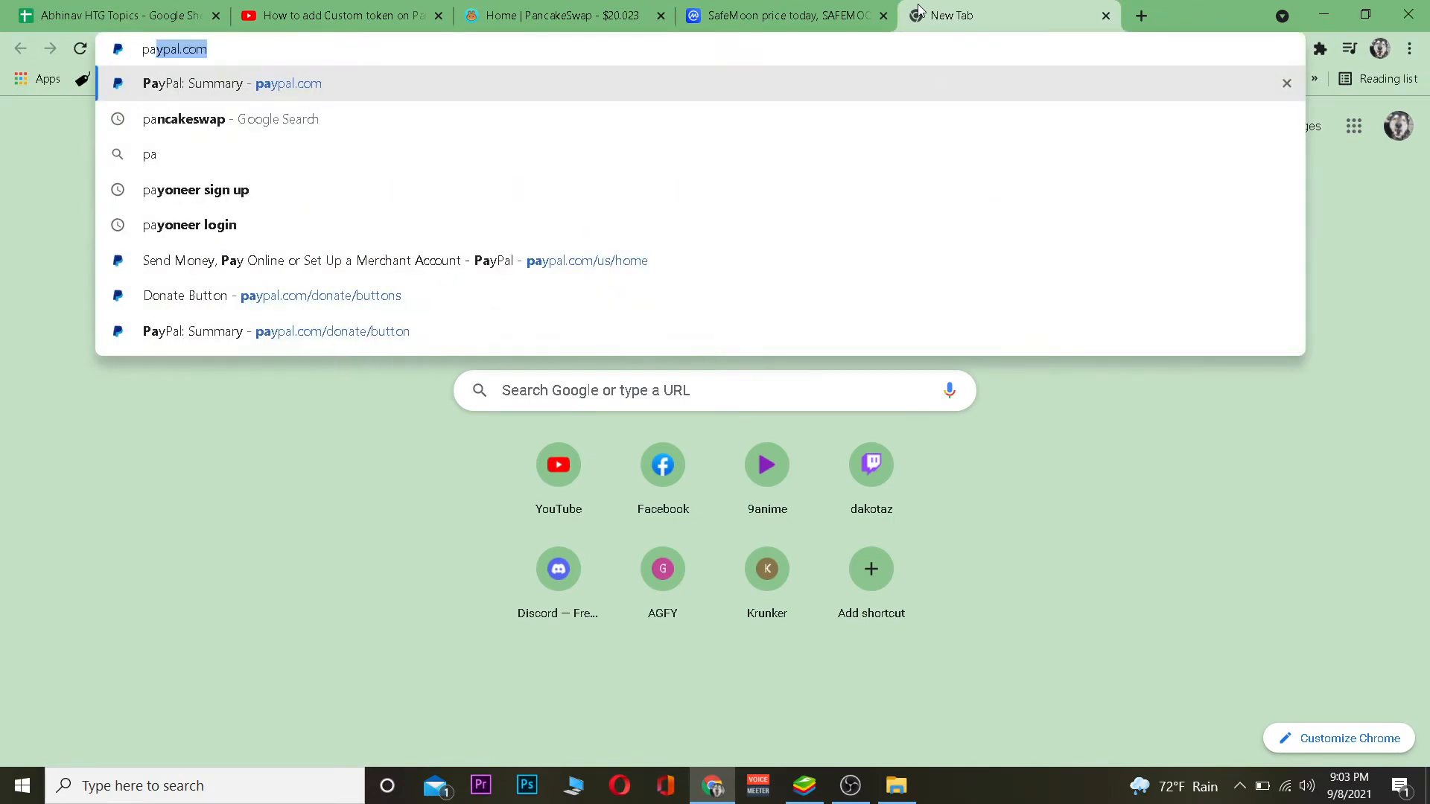
# Search Google for pancakeswap and go to the 'Home | PancakeSwap' result.
pyautogui.click(183, 119)
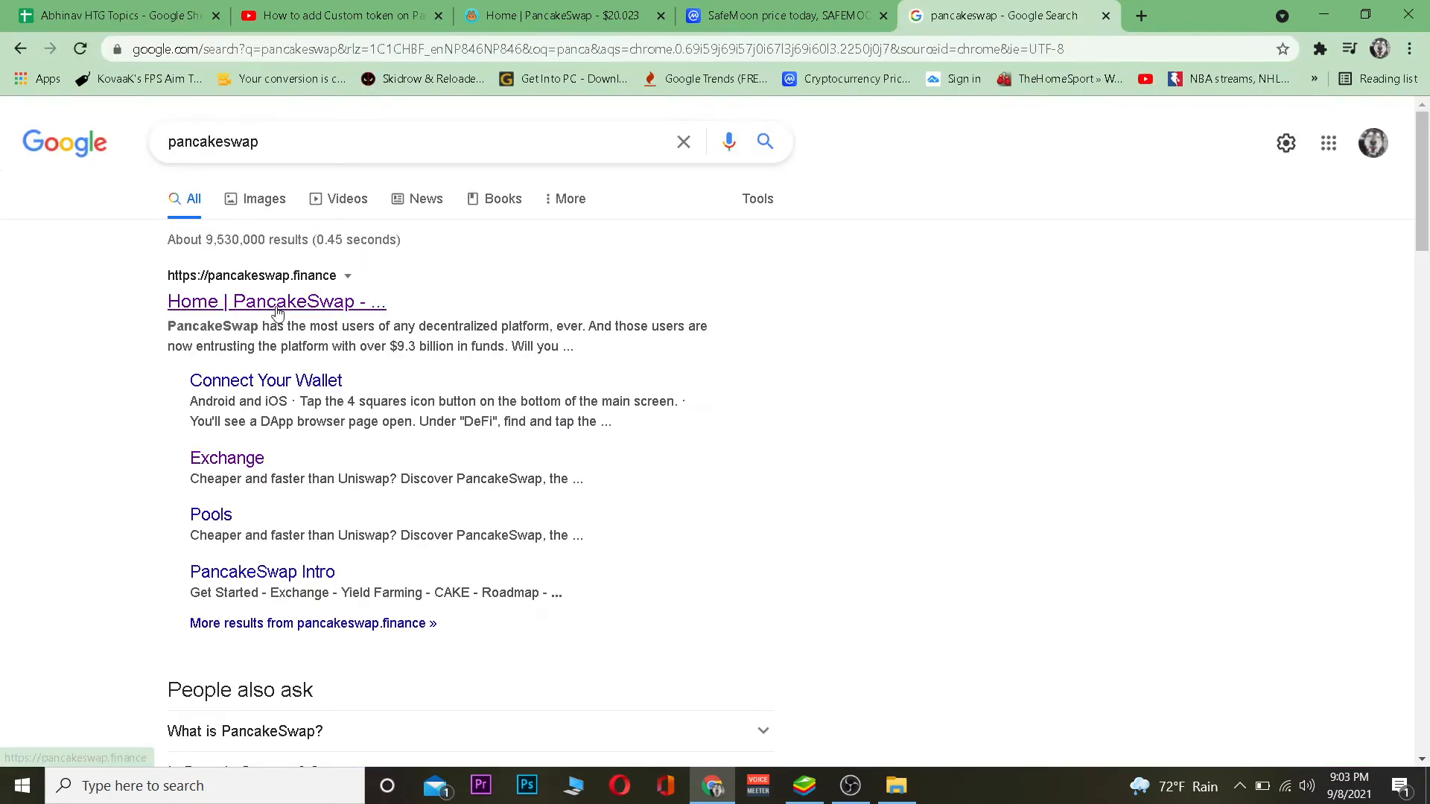
pyautogui.click(276, 301)
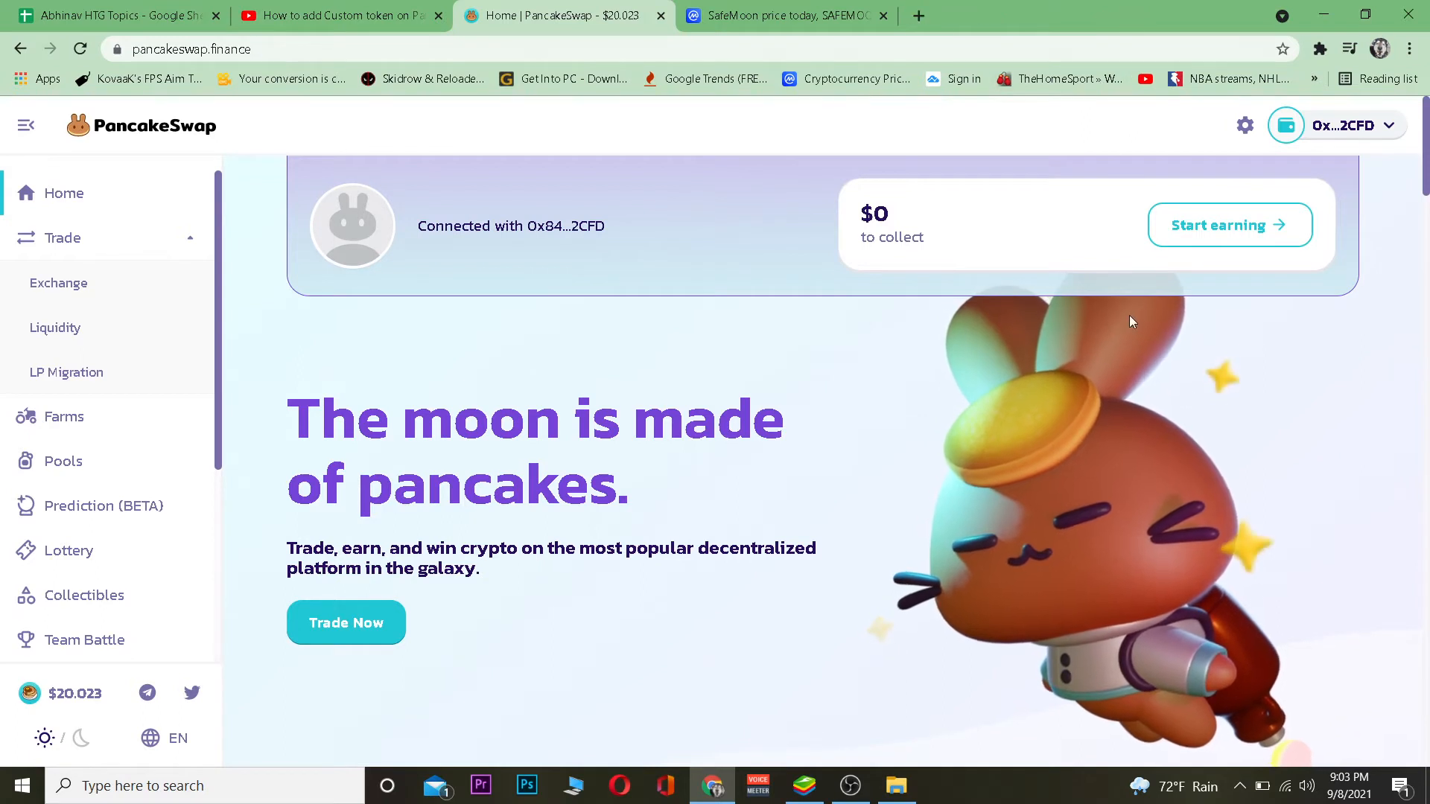
pyautogui.moveTo(815, 435)
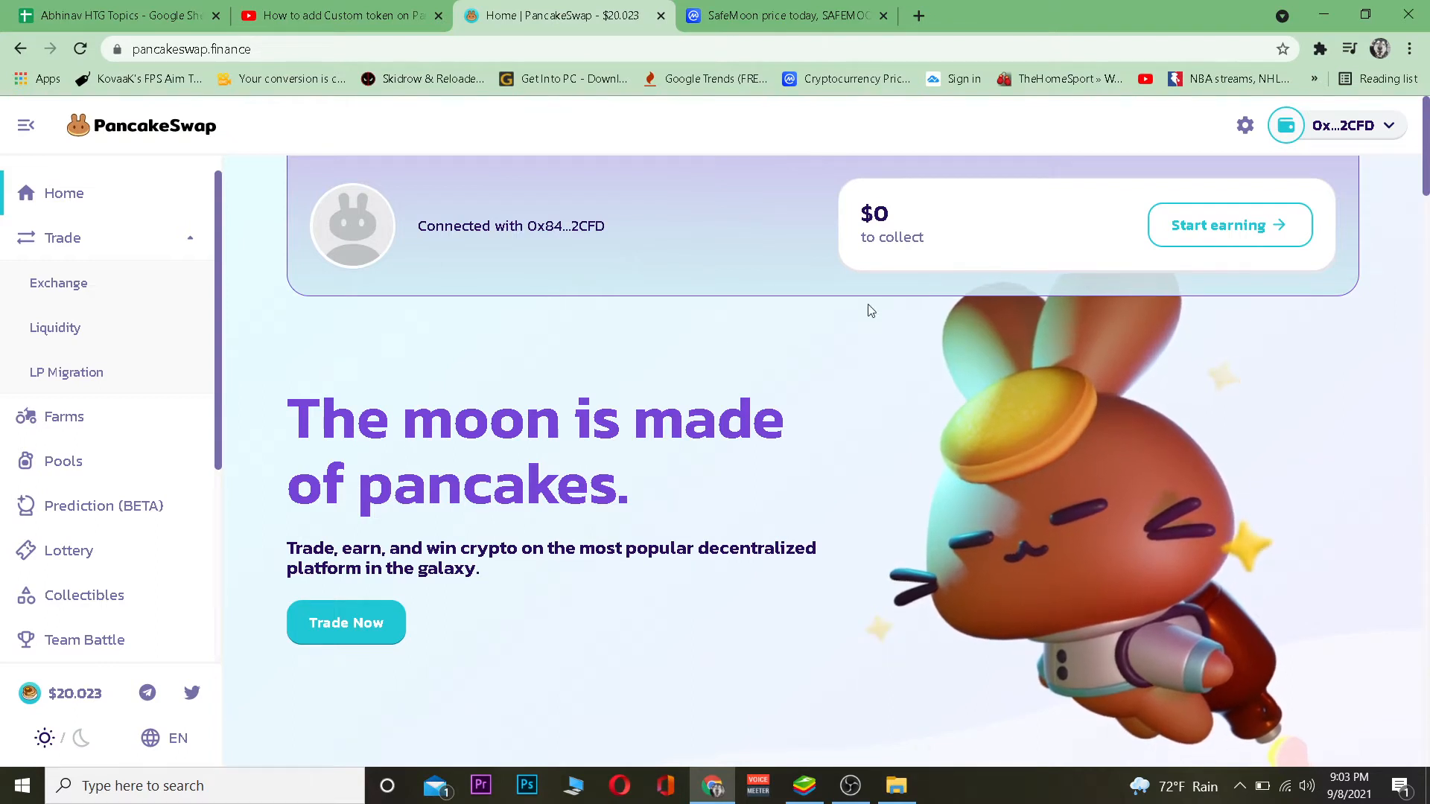
pyautogui.moveTo(1001, 411)
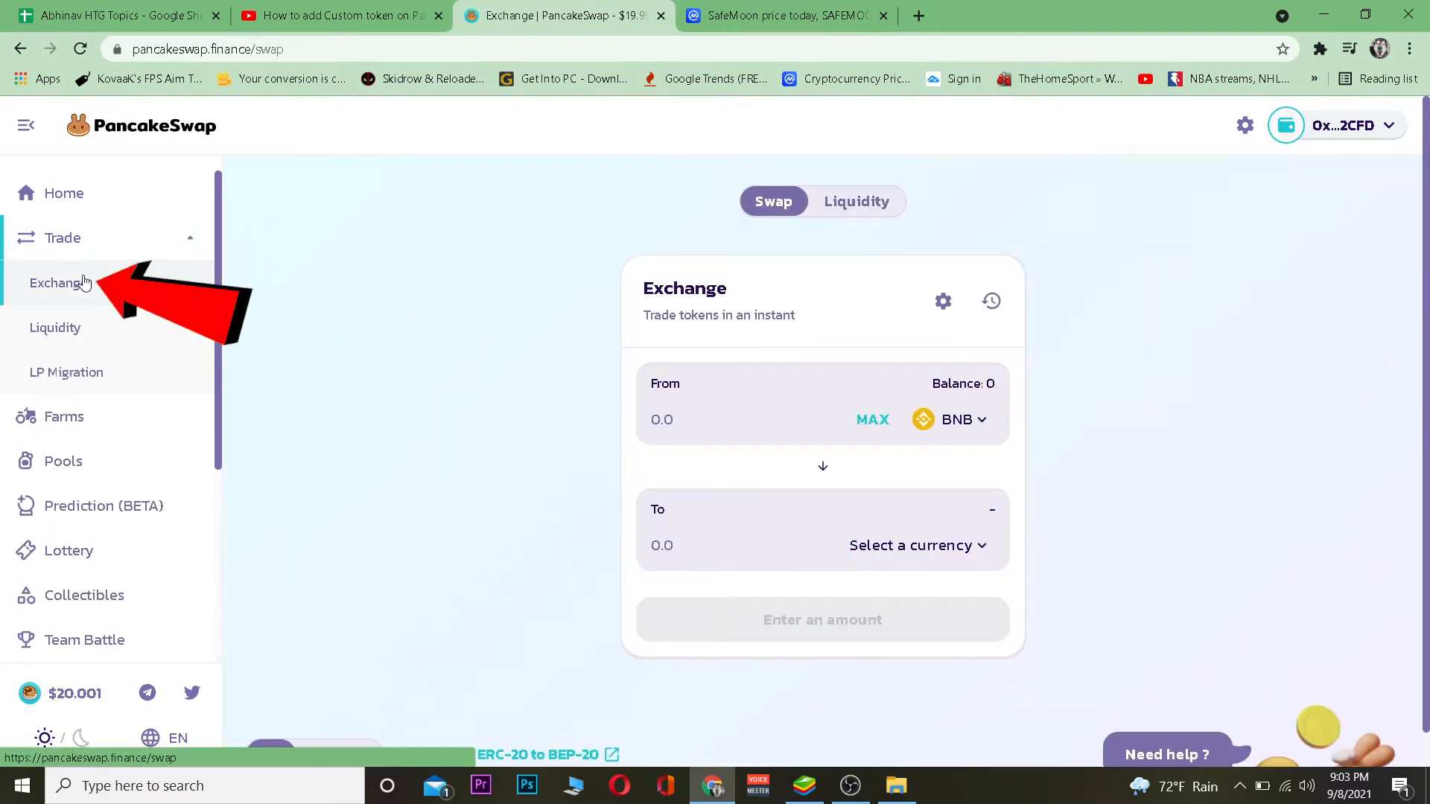
# Switch to the CoinMarketCap 'SafeMoon price today' browser tab.
pyautogui.click(917, 545)
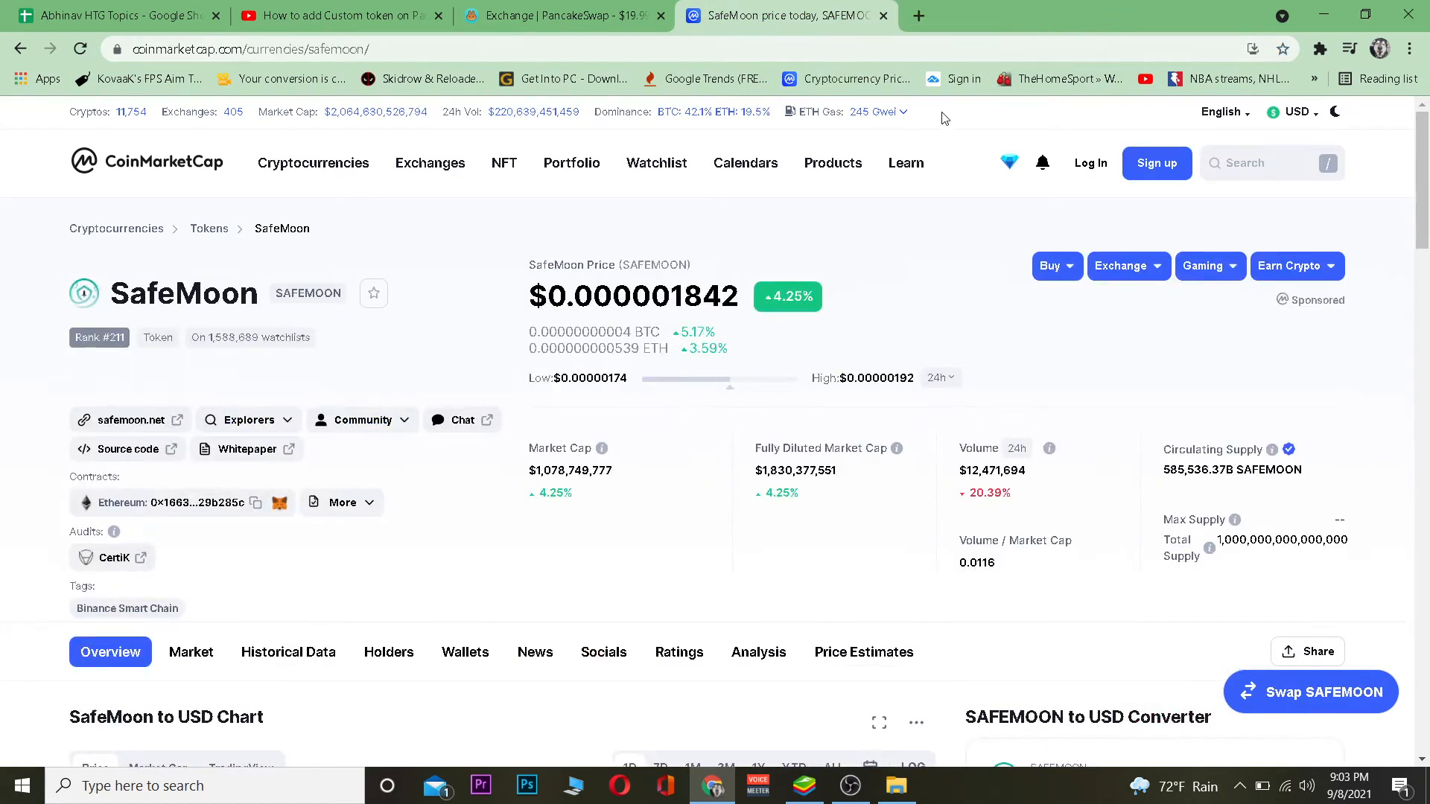
pyautogui.moveTo(316, 275)
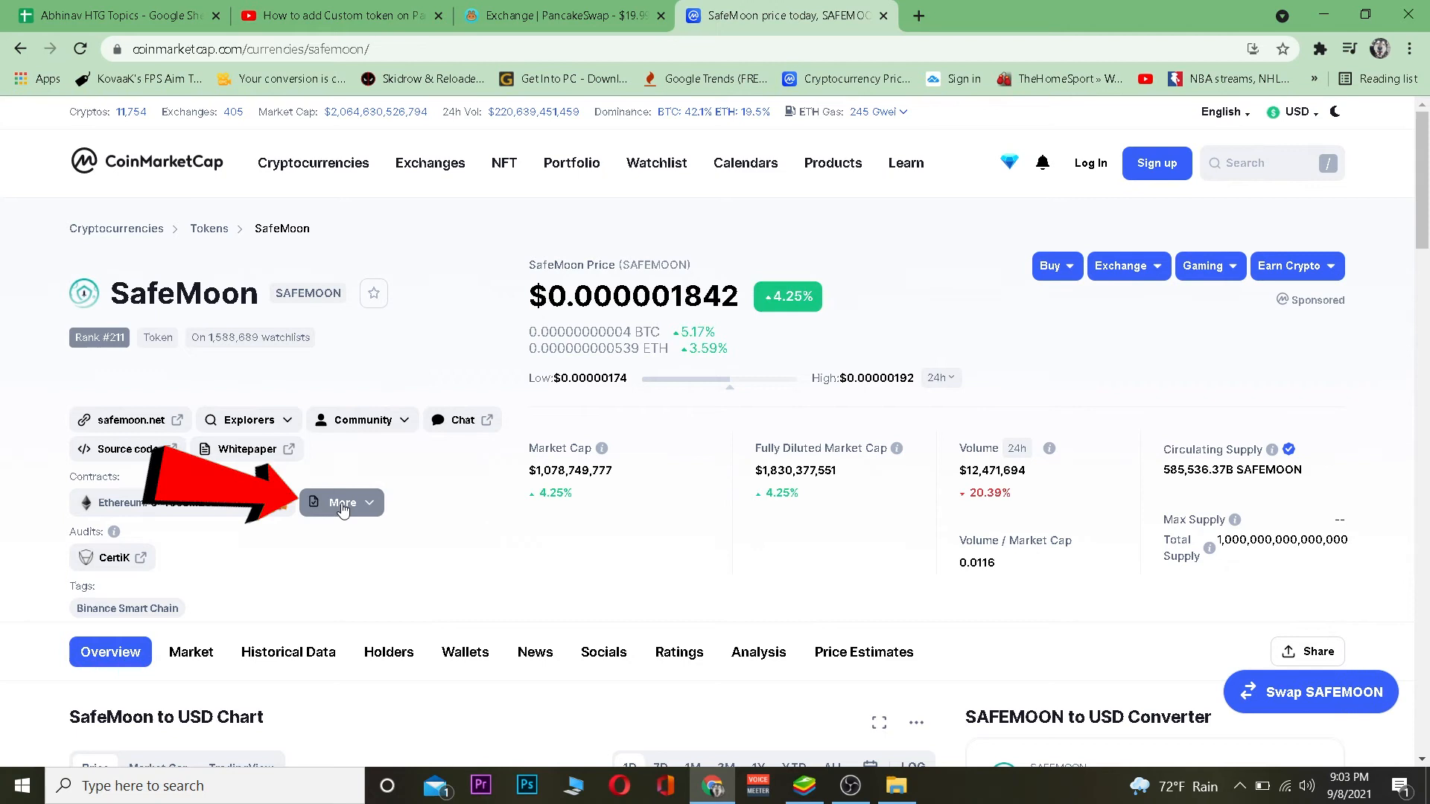
# Reveal SafeMoon's other contracts and copy the additional contract address.
pyautogui.click(341, 504)
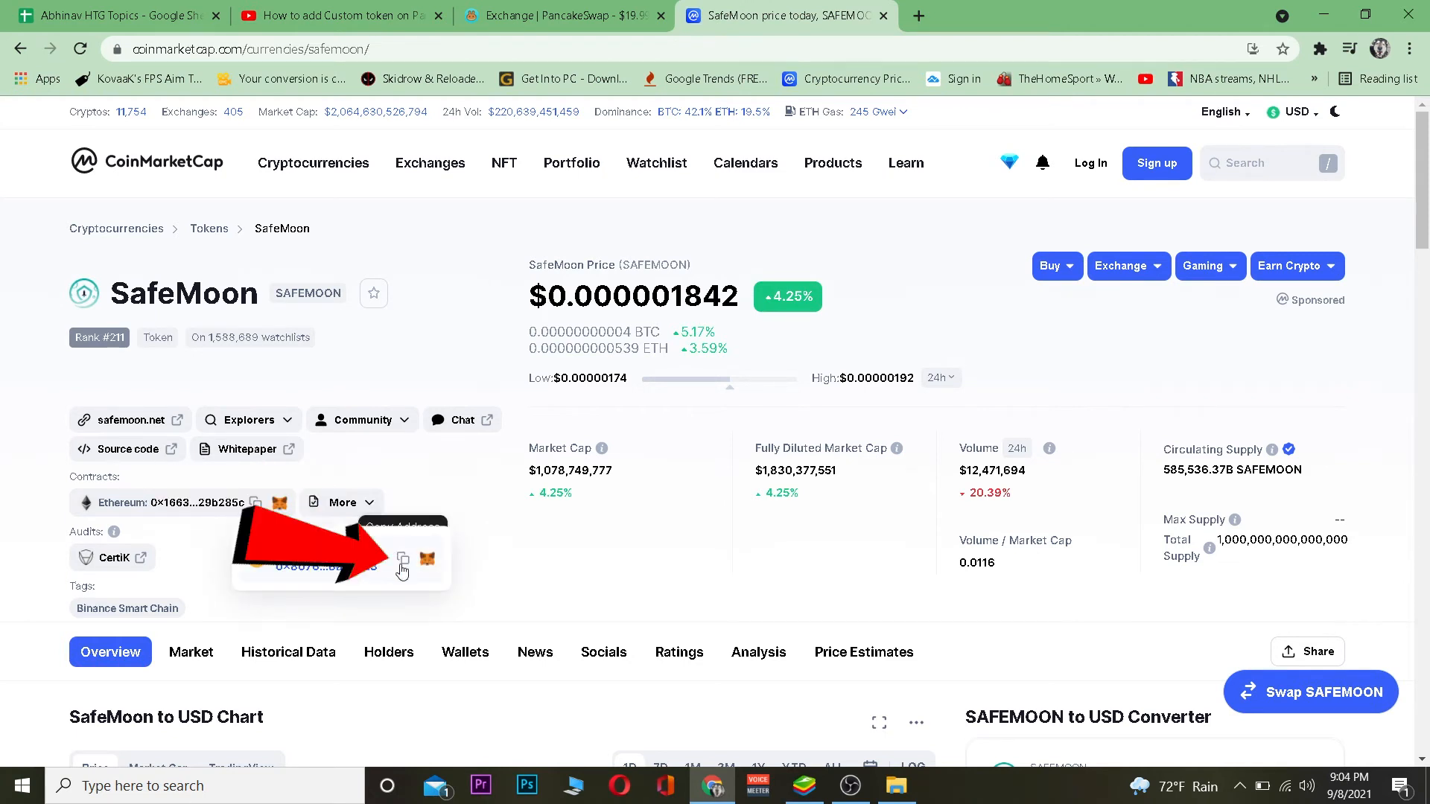
pyautogui.click(563, 14)
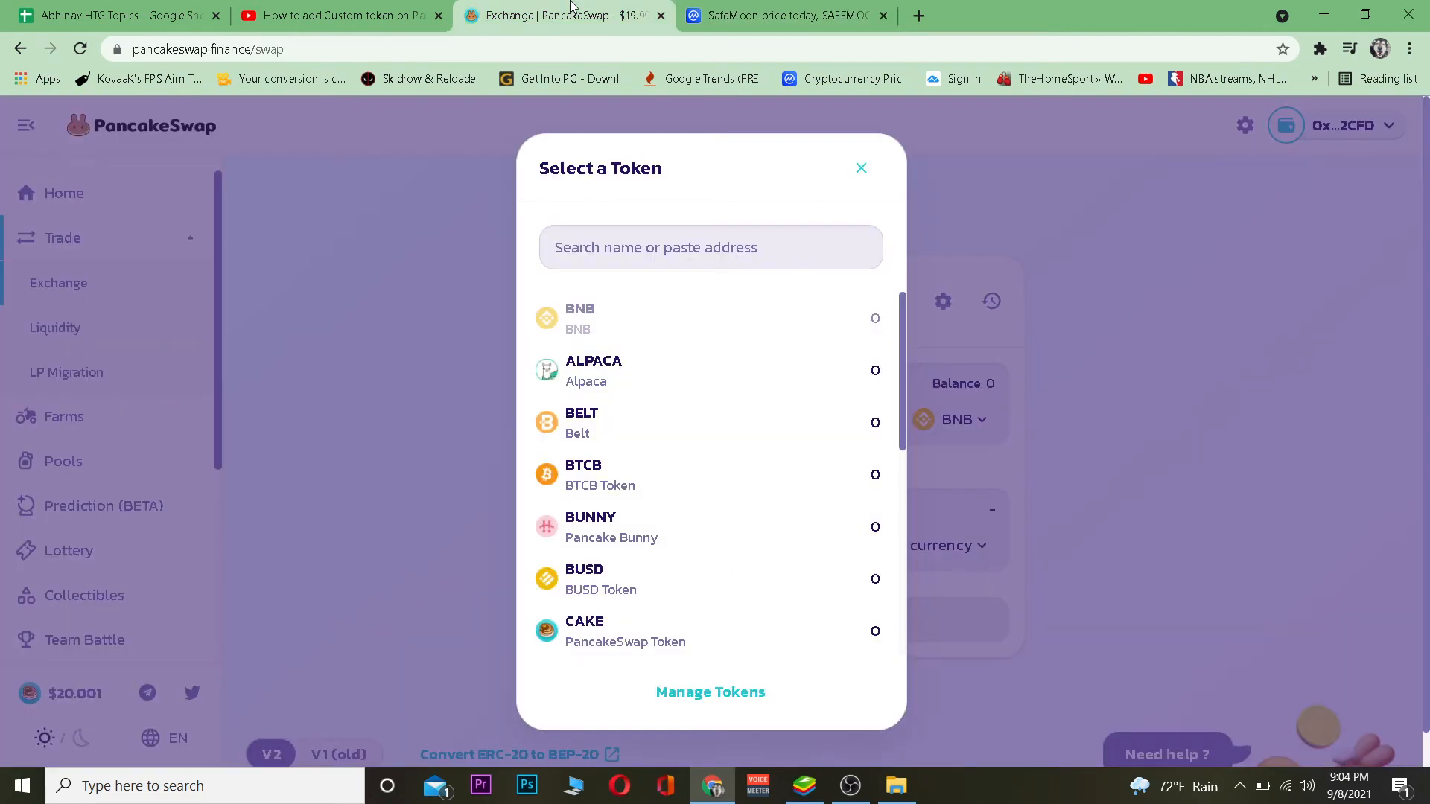
# Paste the contract address into the token search and select SAFEMOON as the To currency.
pyautogui.click(713, 247)
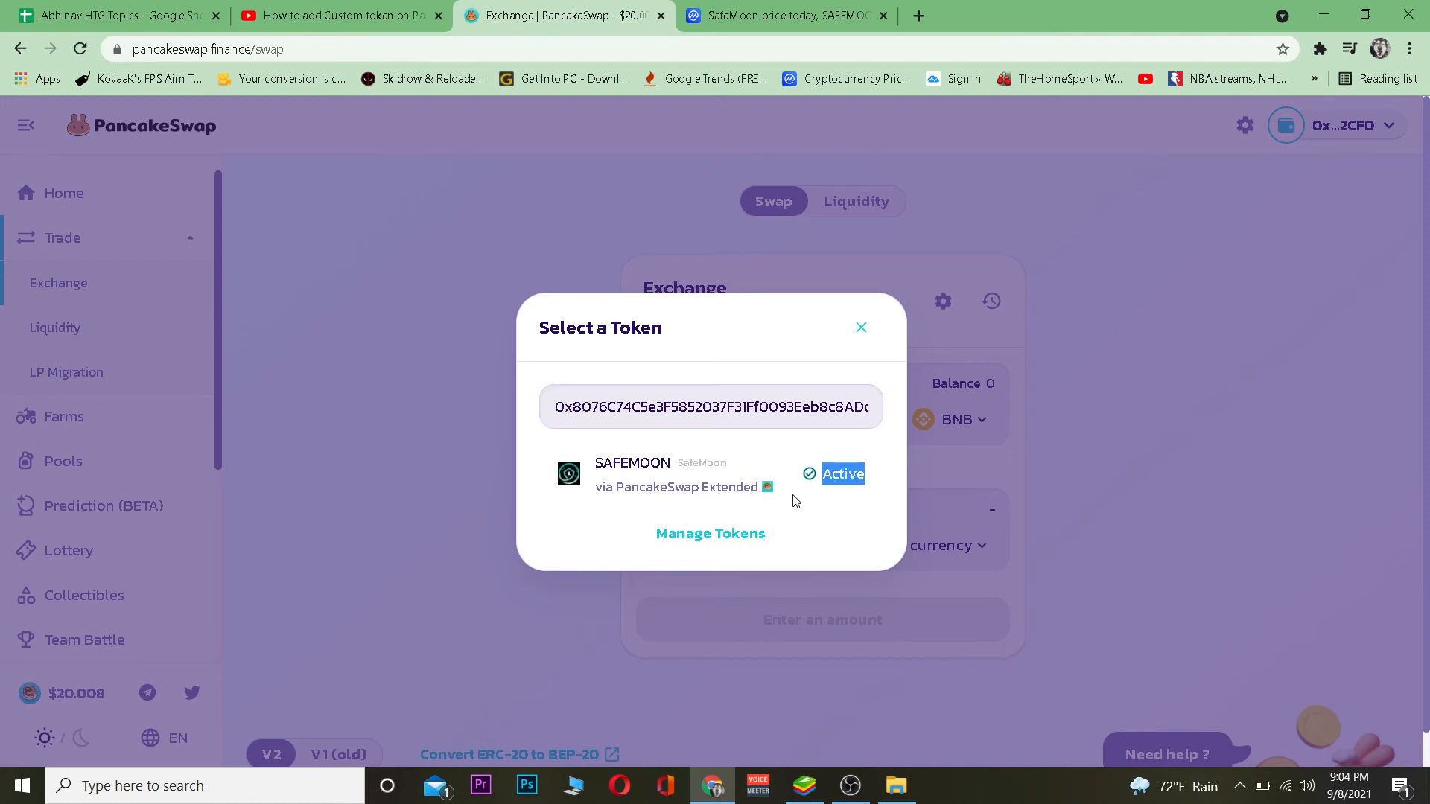
pyautogui.click(861, 326)
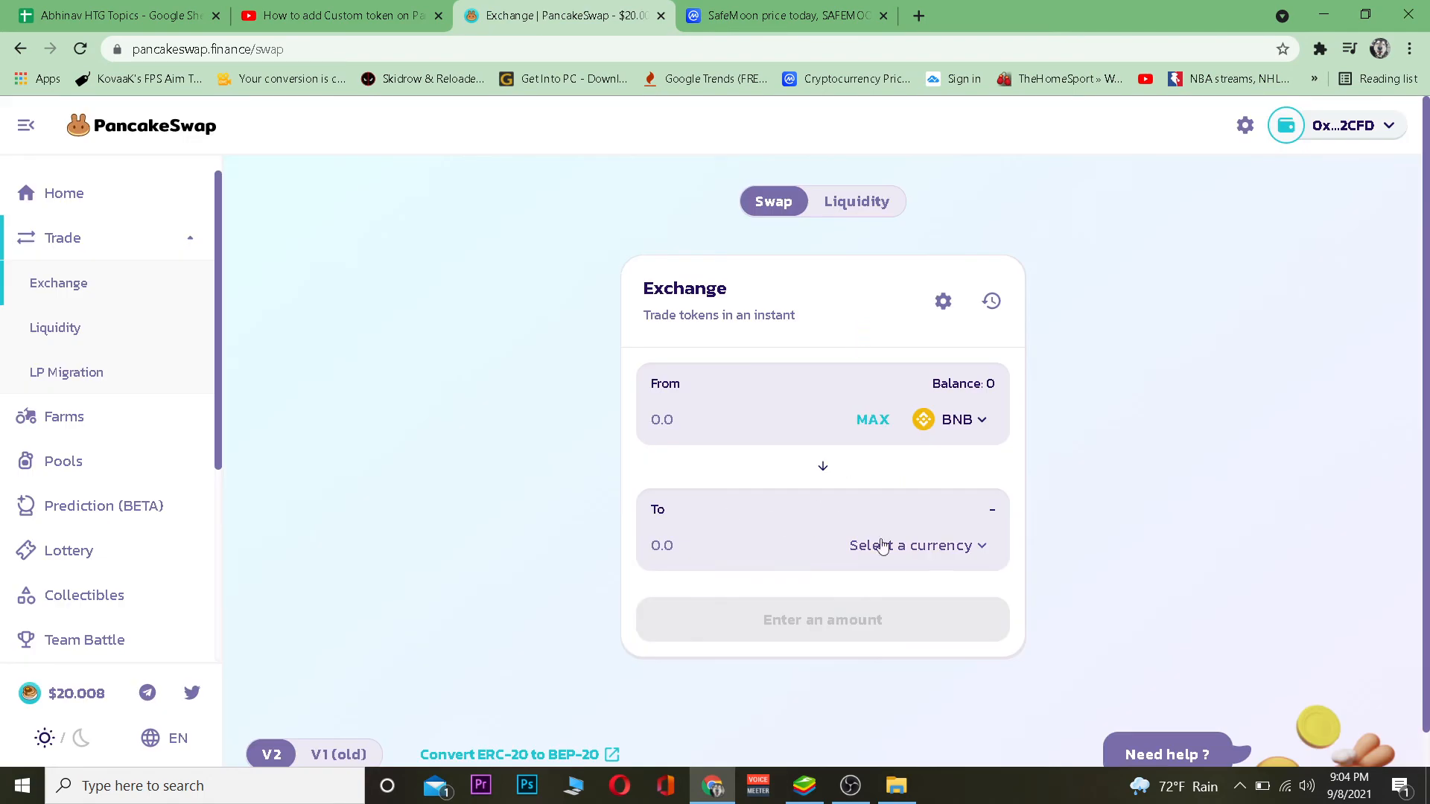
pyautogui.click(912, 545)
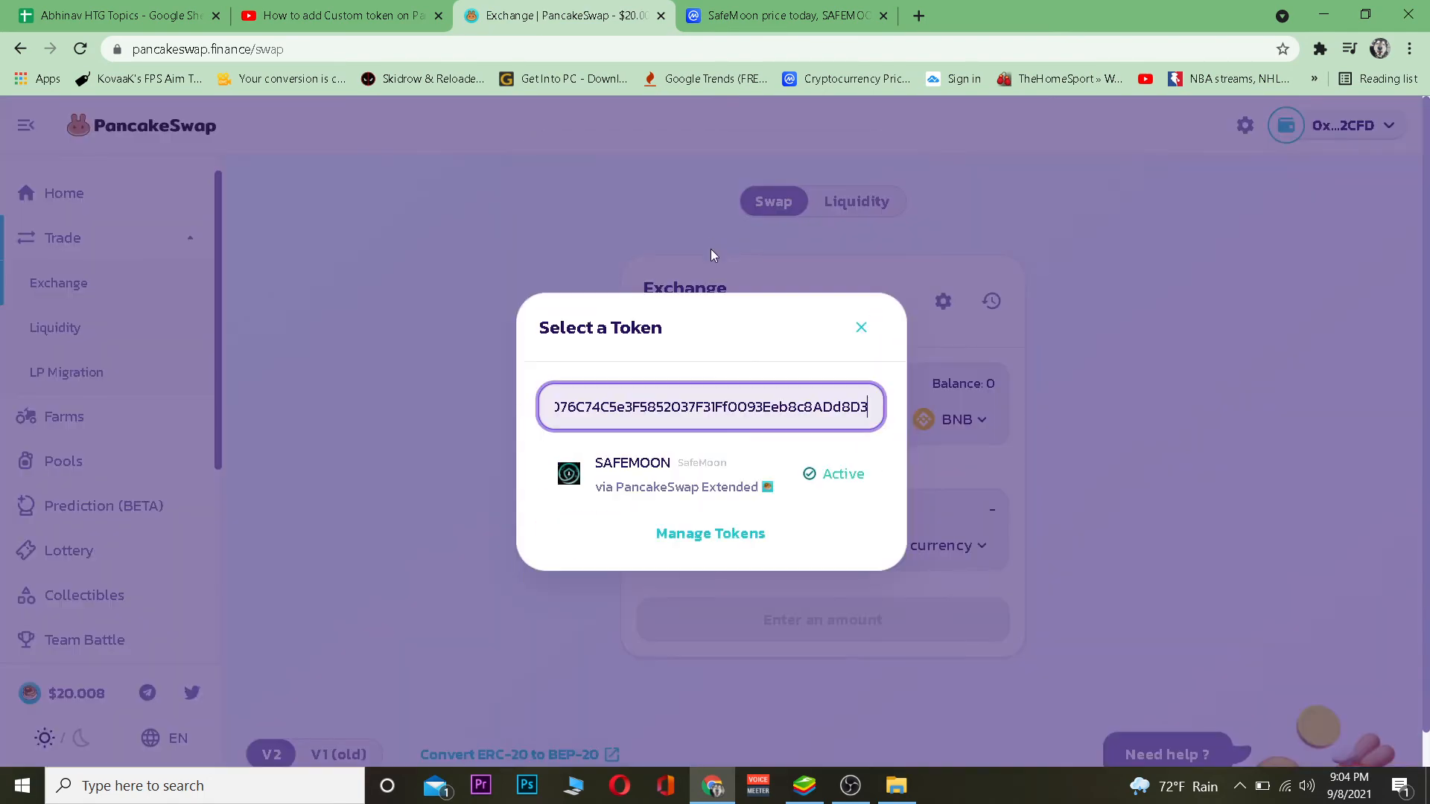
pyautogui.click(632, 475)
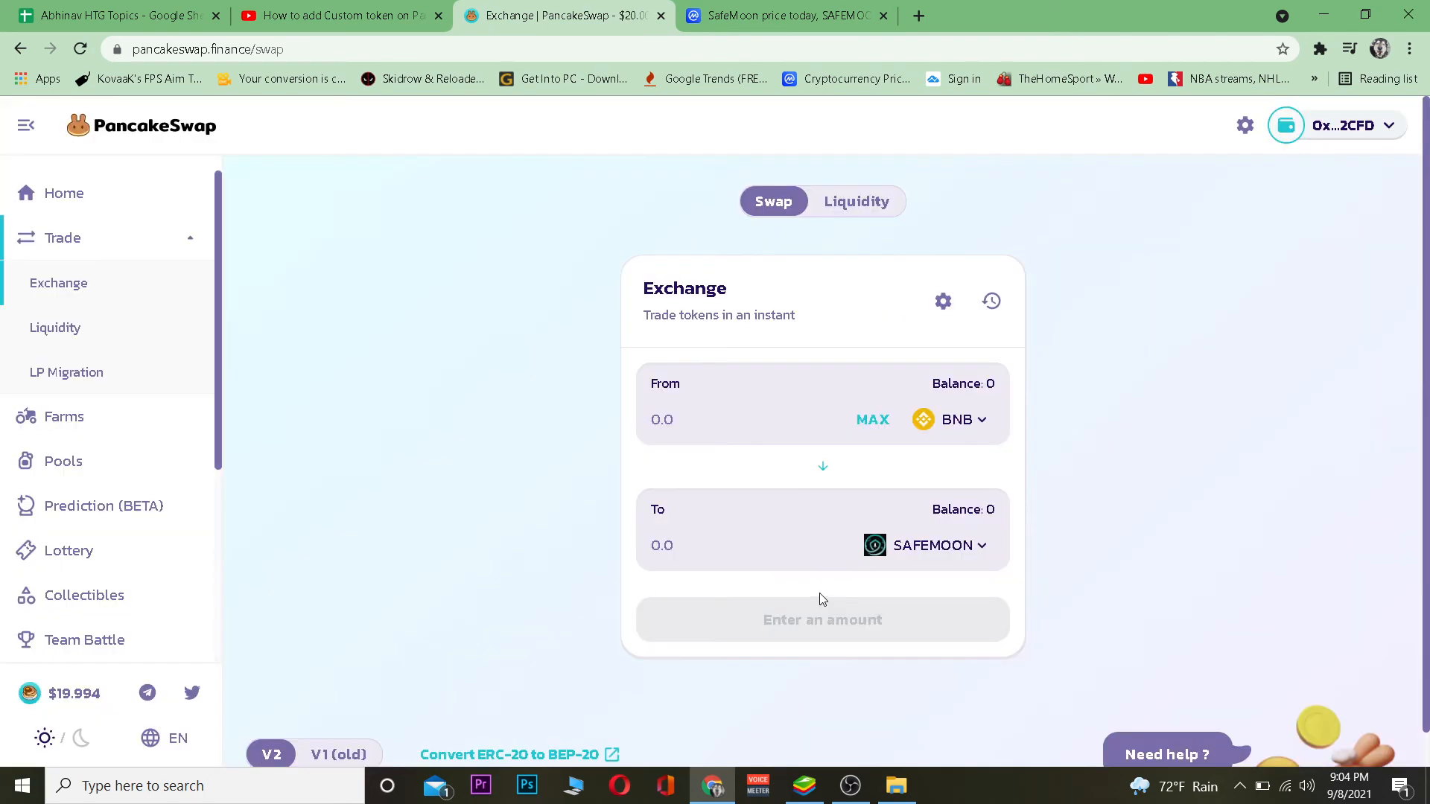
pyautogui.moveTo(1009, 514)
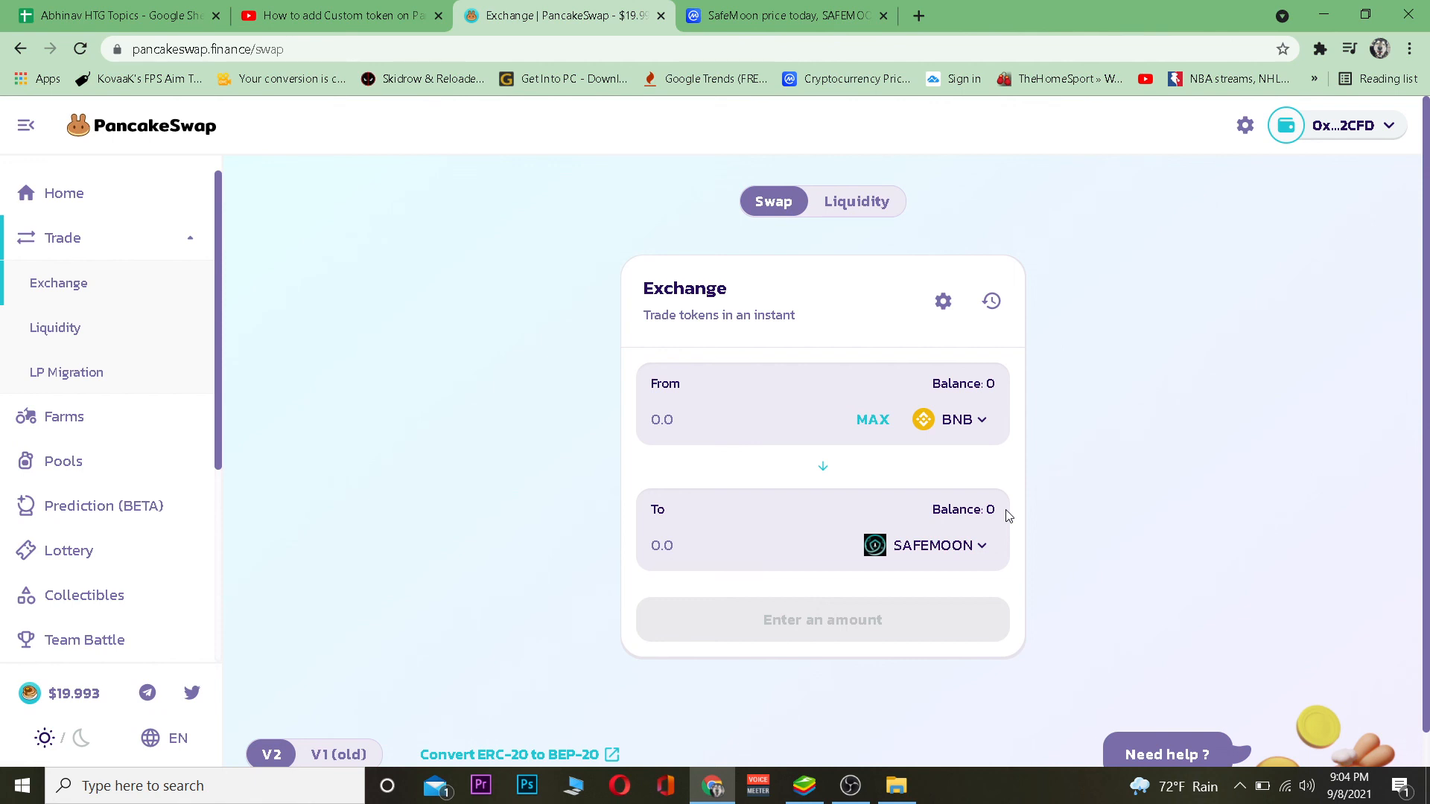
pyautogui.moveTo(1010, 529)
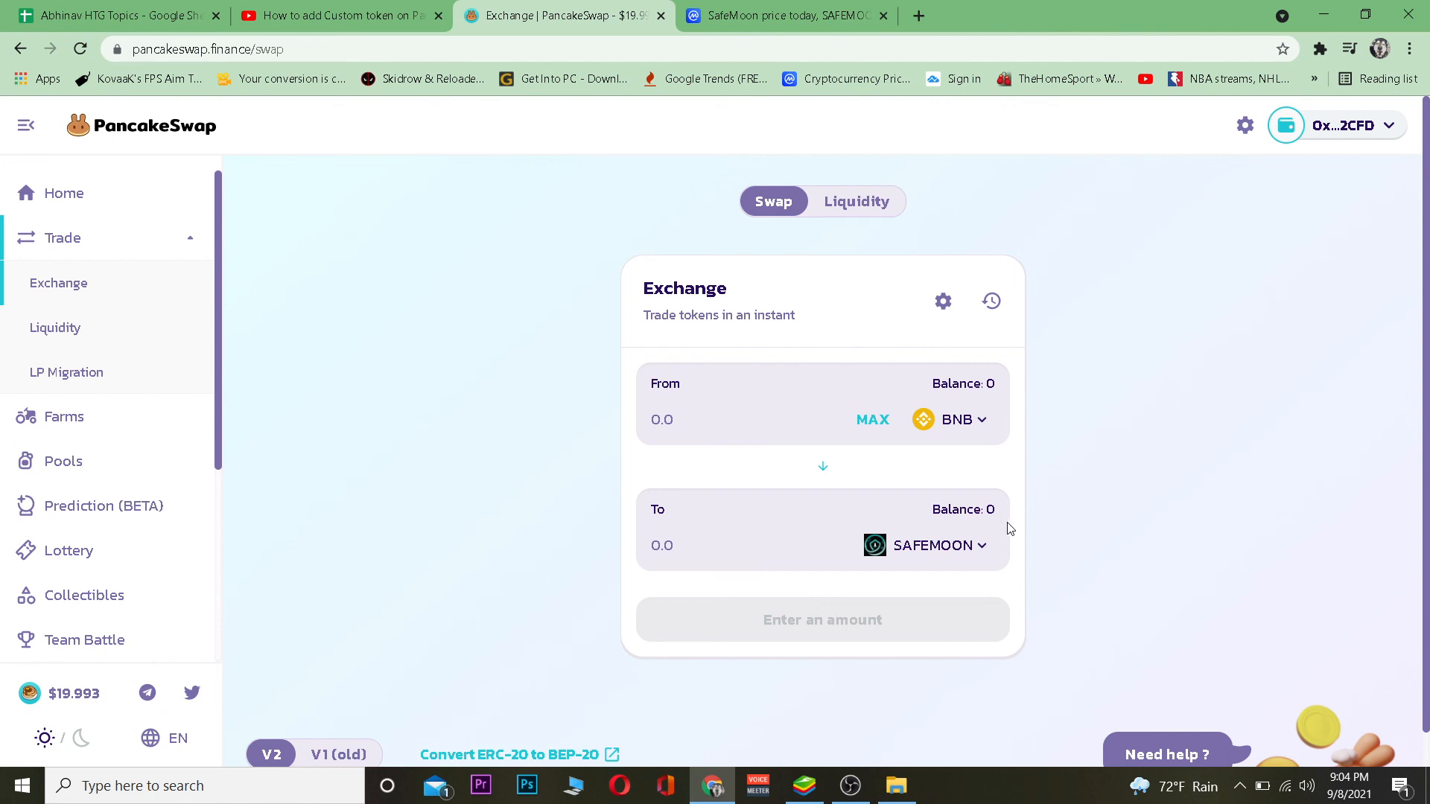
pyautogui.moveTo(873, 682)
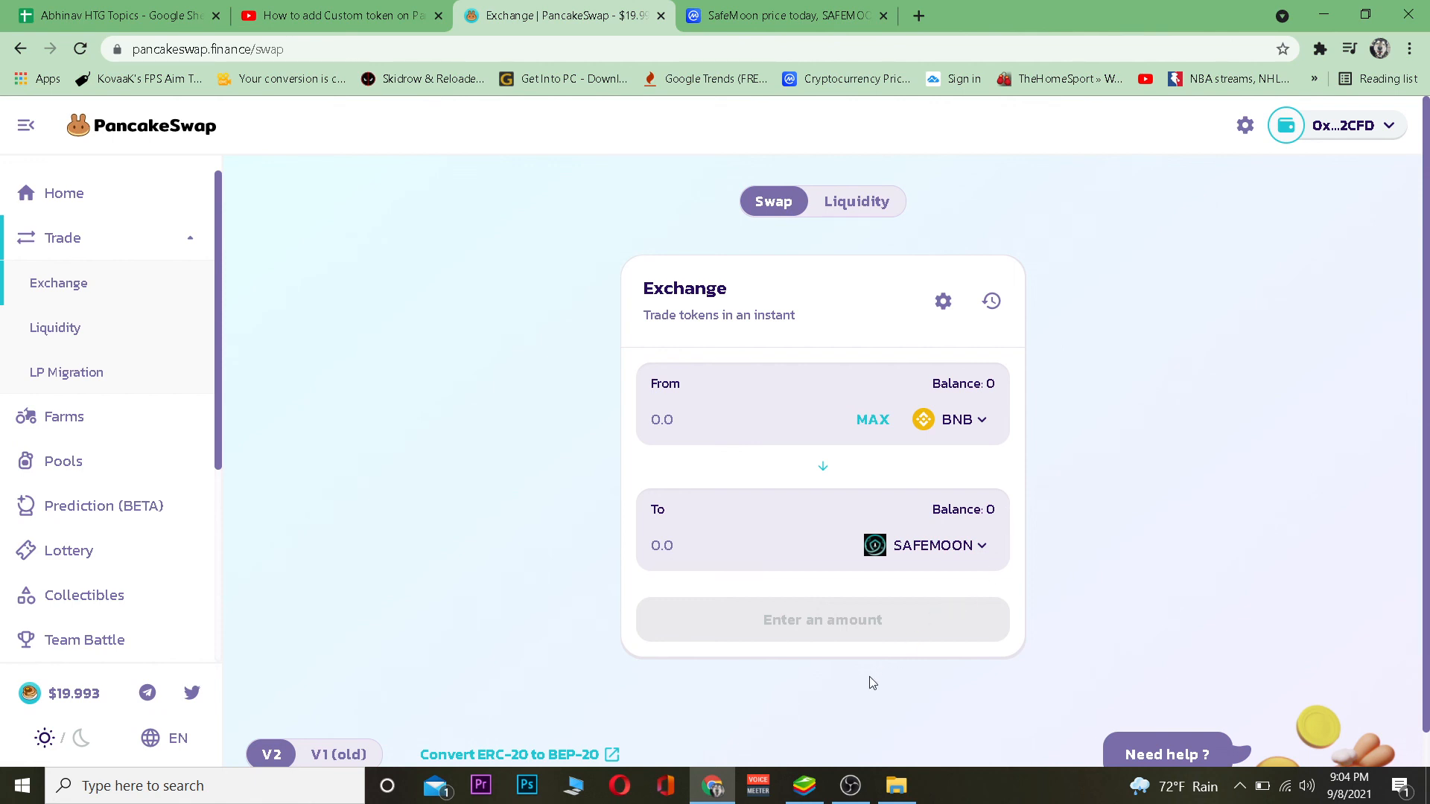